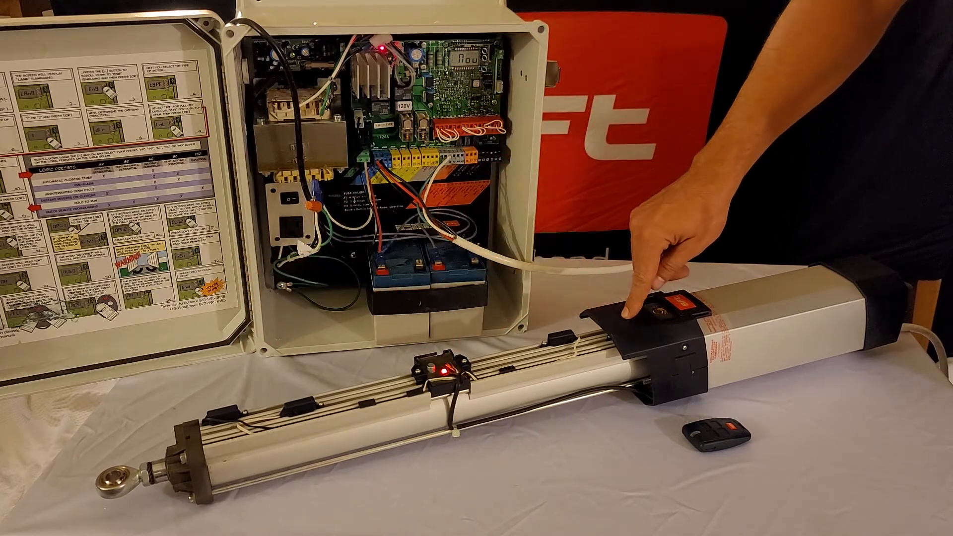
left_click(653, 310)
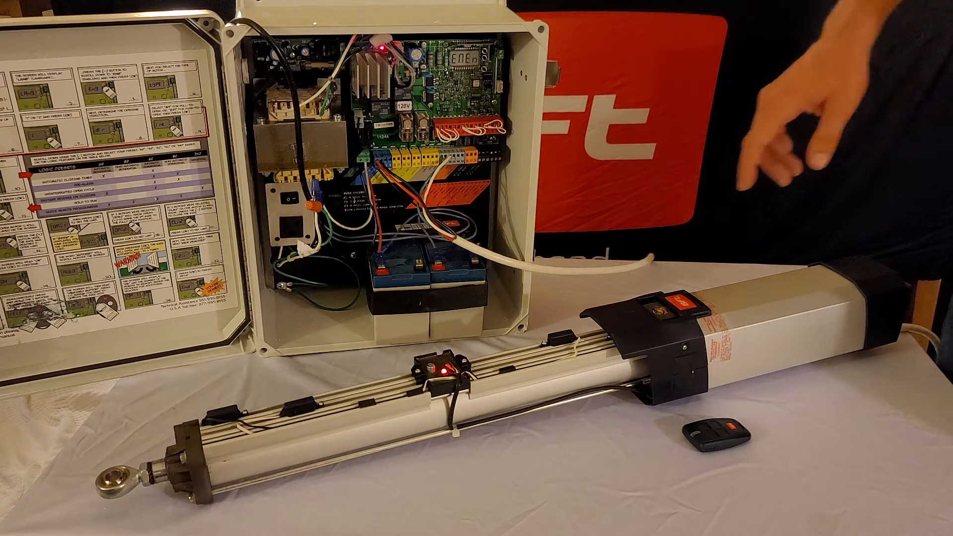